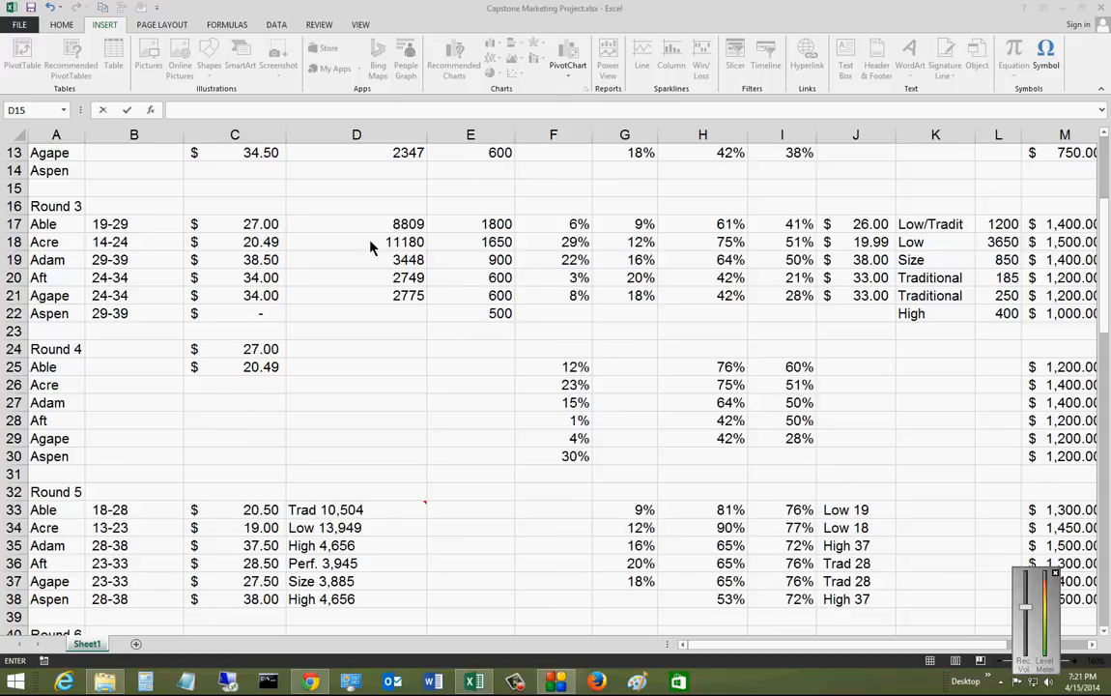
left_click(357, 187)
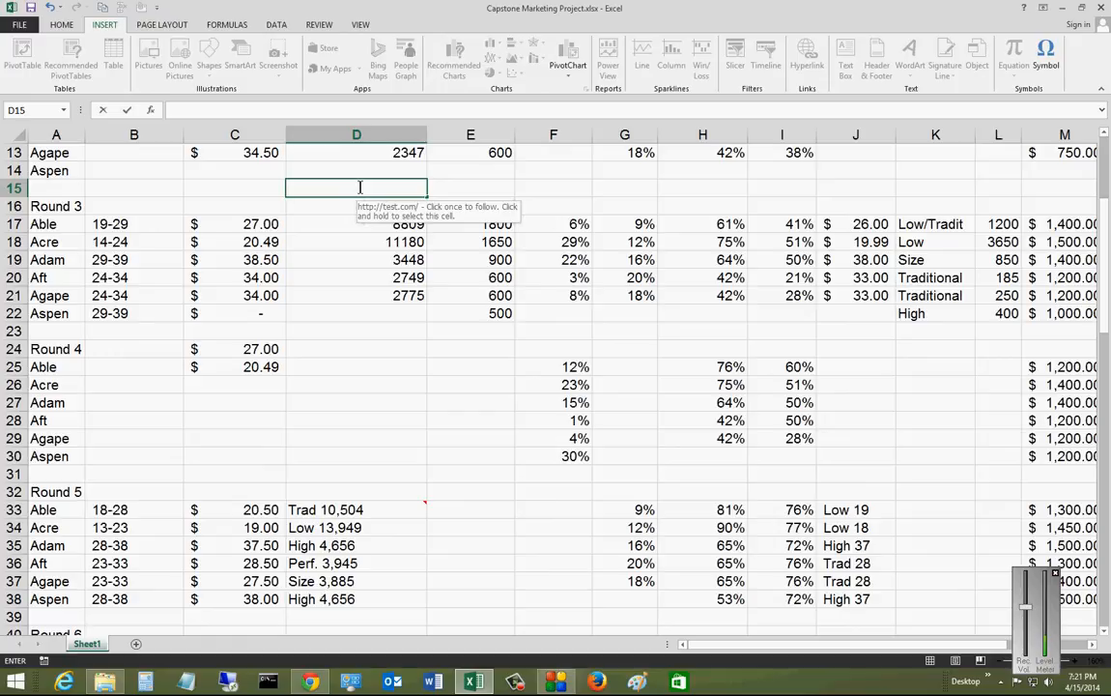
mouse_move(363, 206)
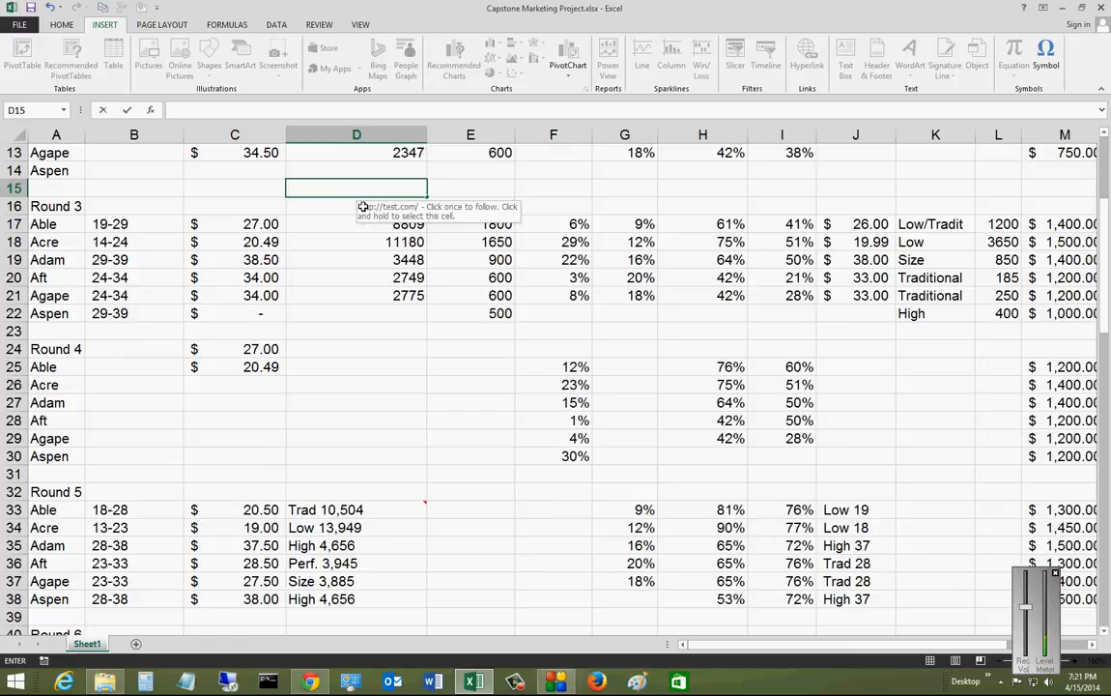
mouse_move(455, 346)
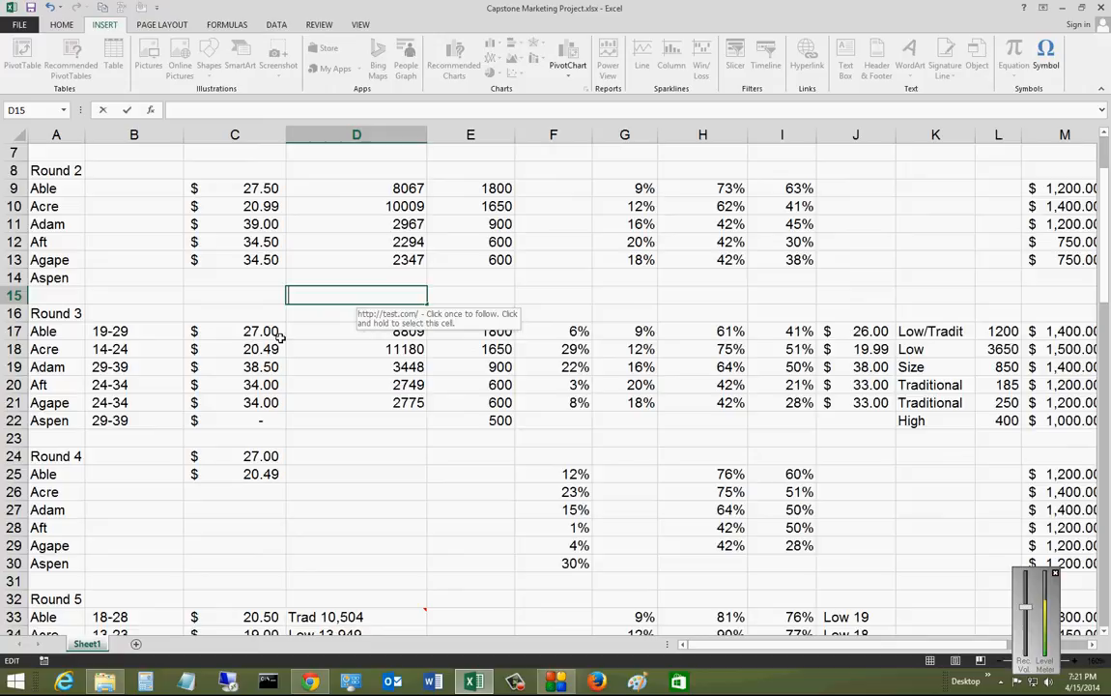
left_click(471, 295)
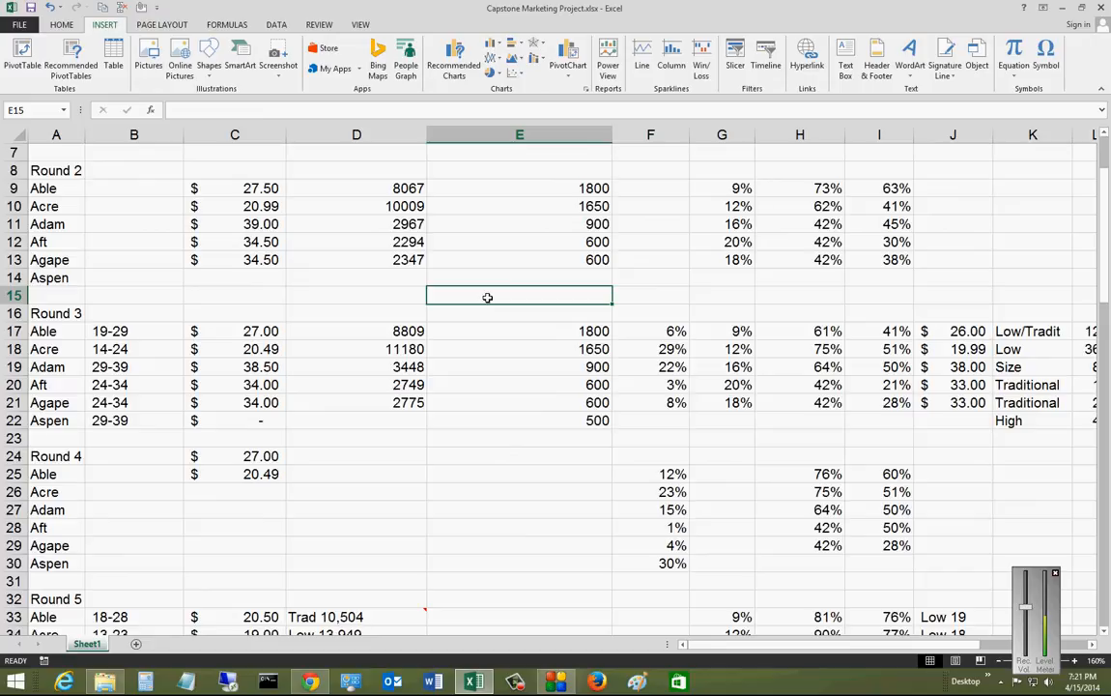
type("http")
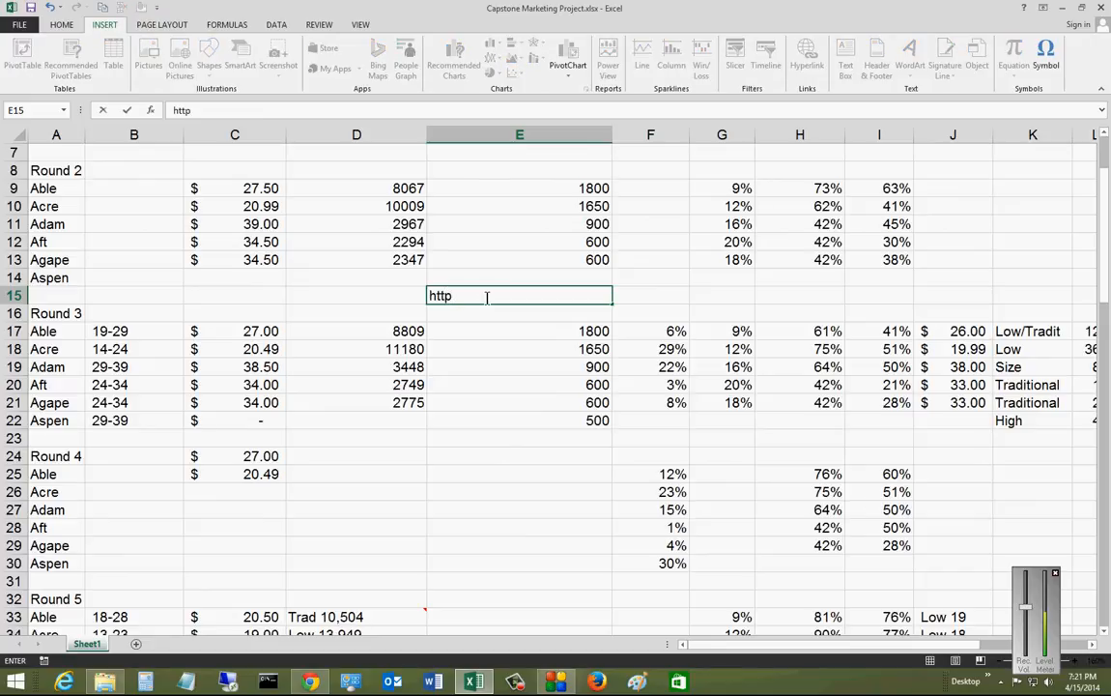
type("://")
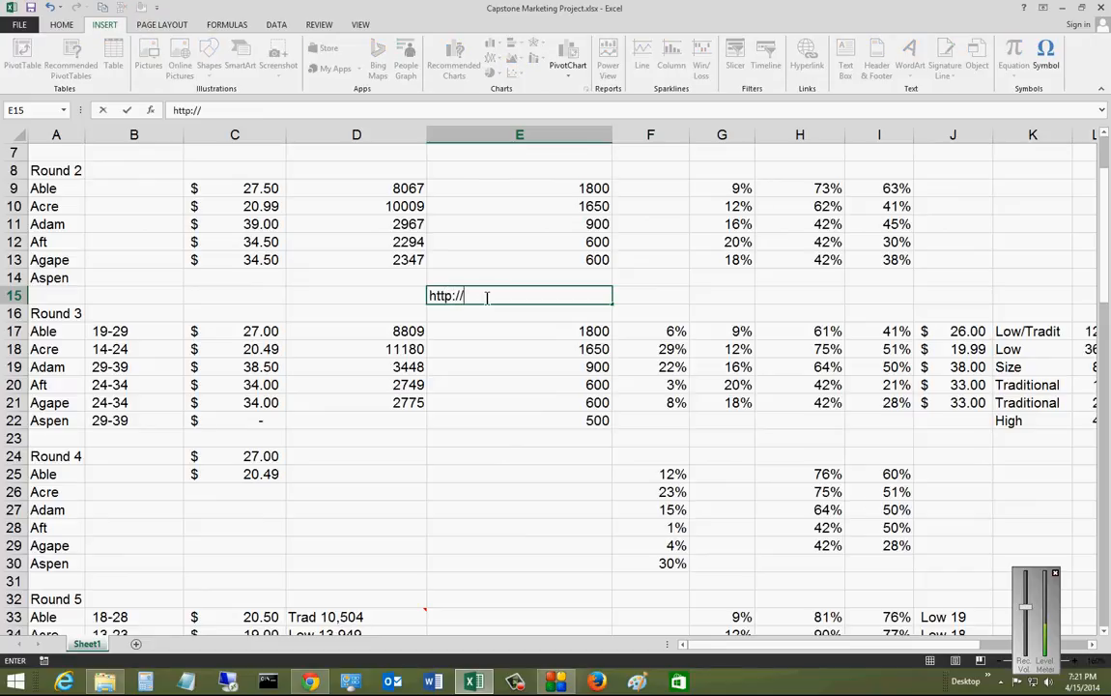
type("te")
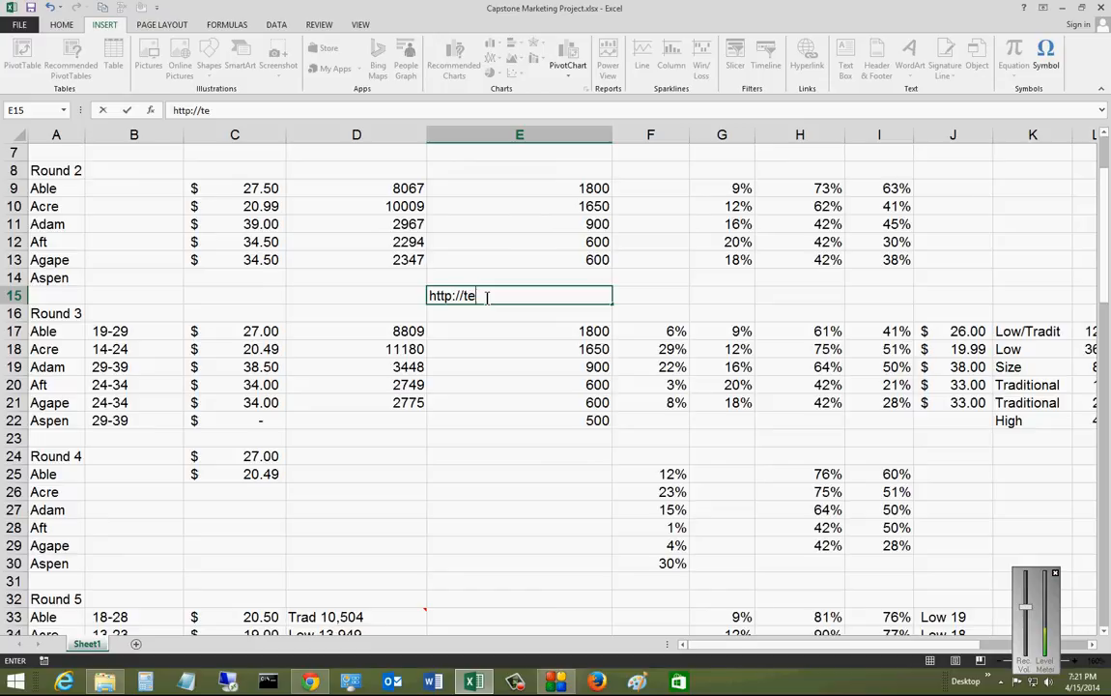
type("st.com")
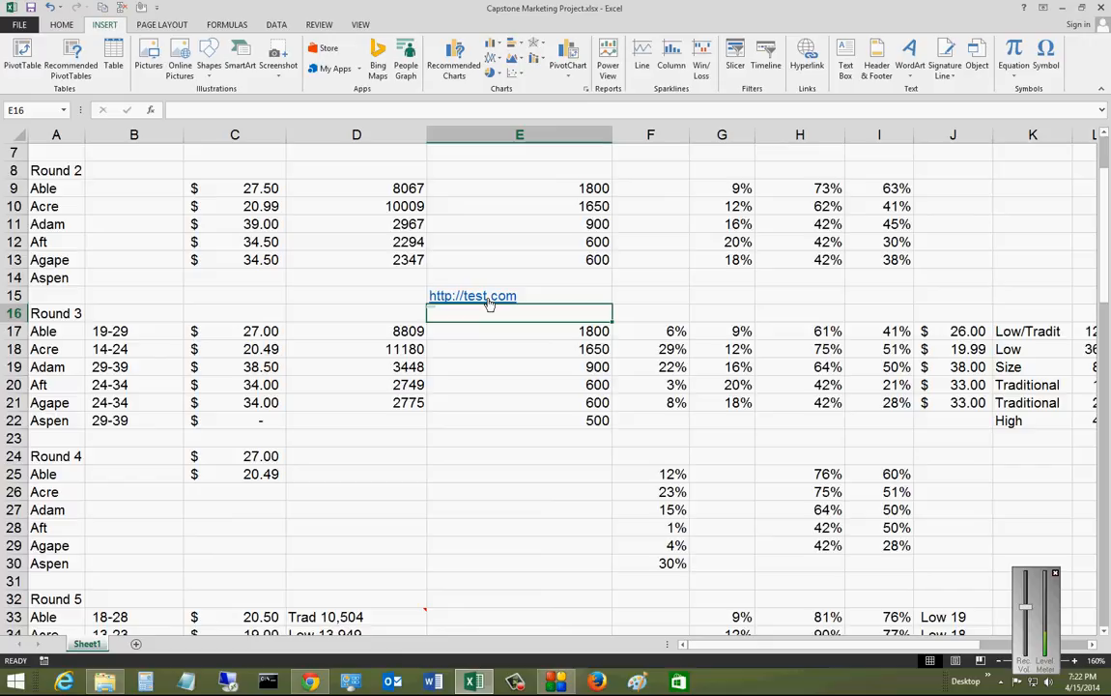
left_click(519, 330)
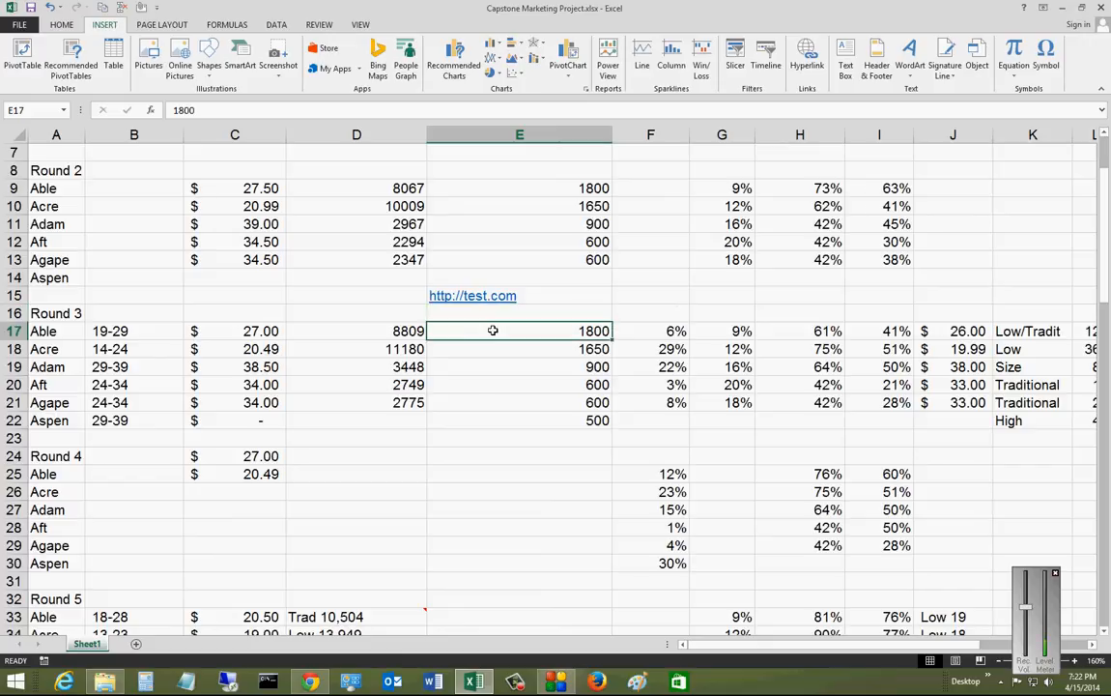
mouse_move(495, 307)
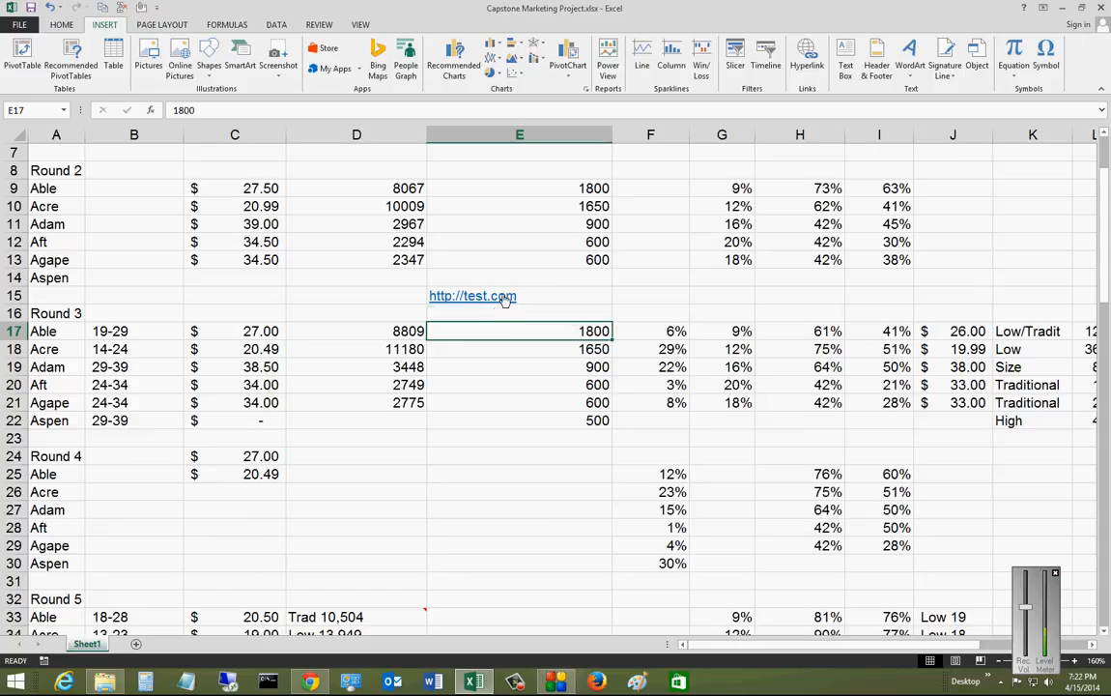
mouse_move(472, 296)
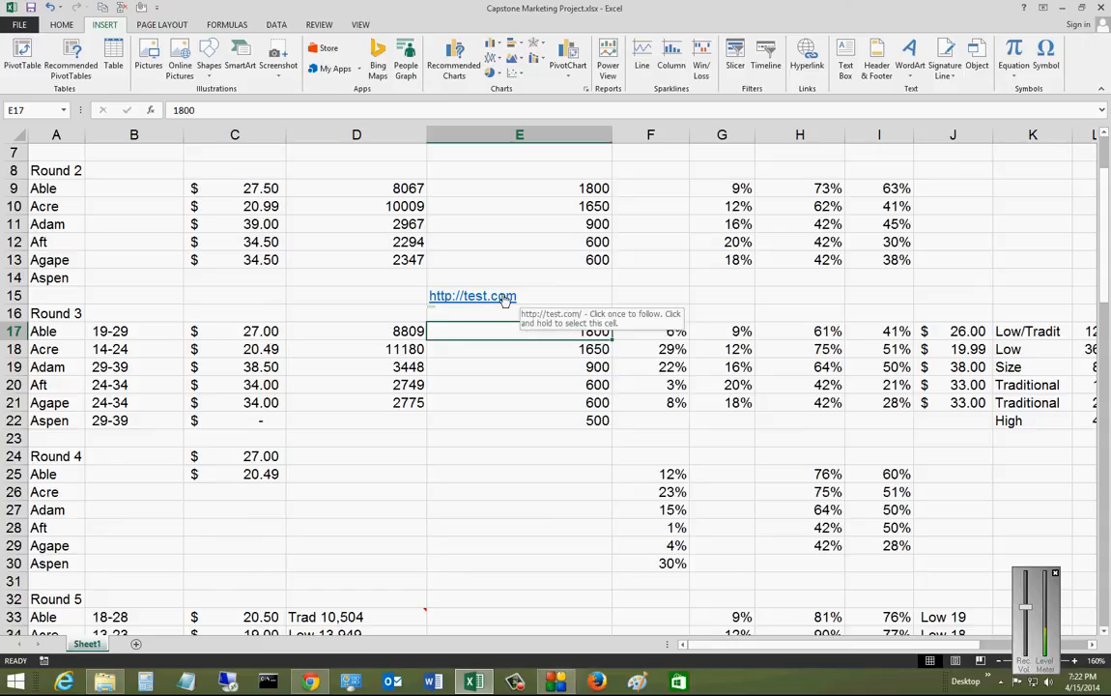
mouse_move(352, 299)
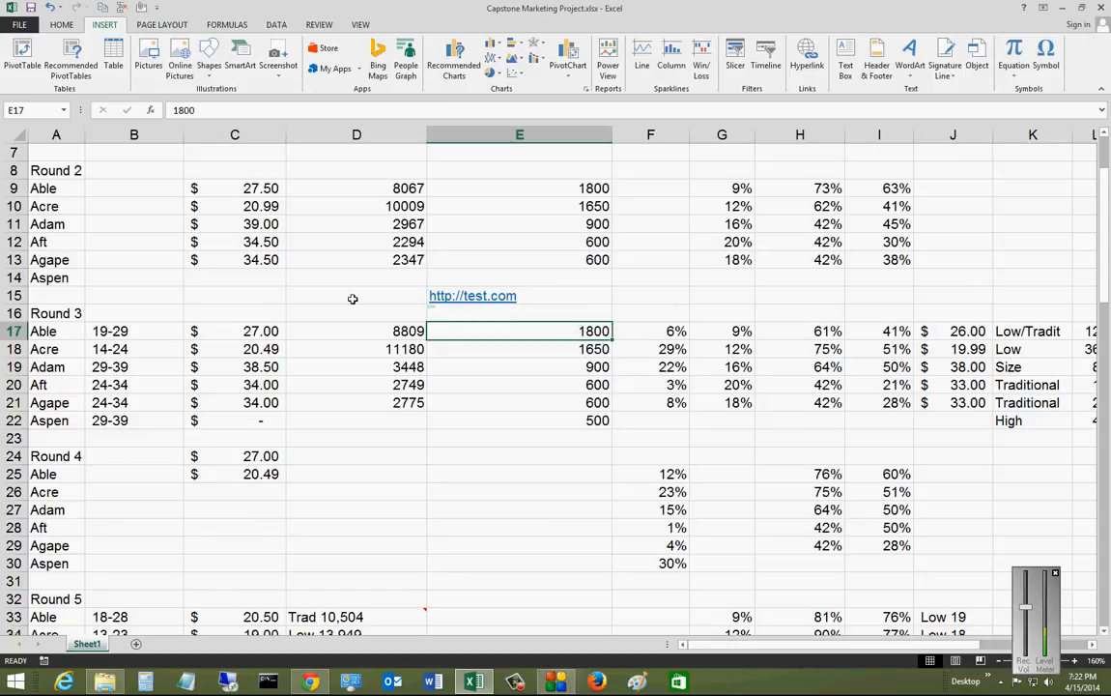
type("http://")
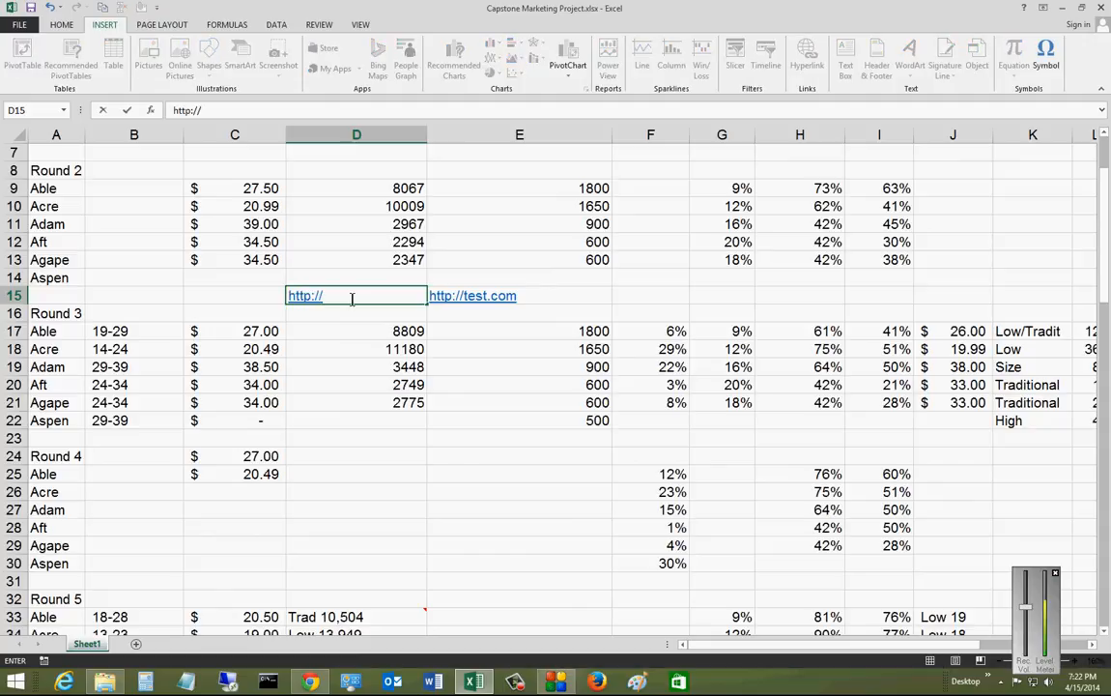
type("test.")
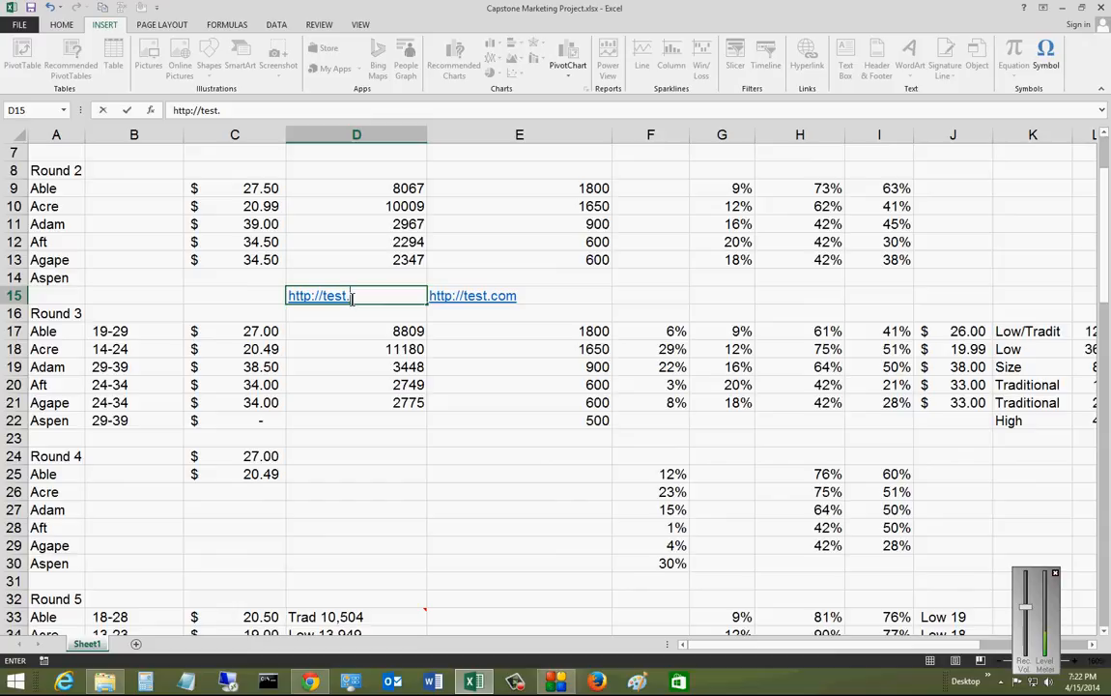
type("com/gohere")
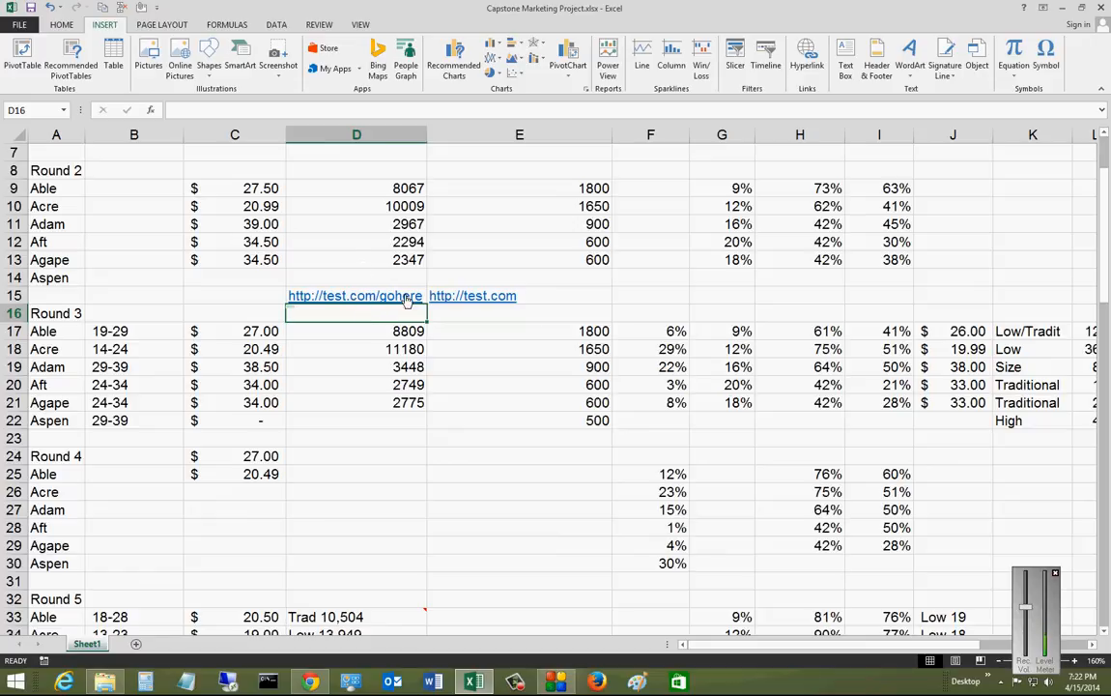
mouse_move(356, 302)
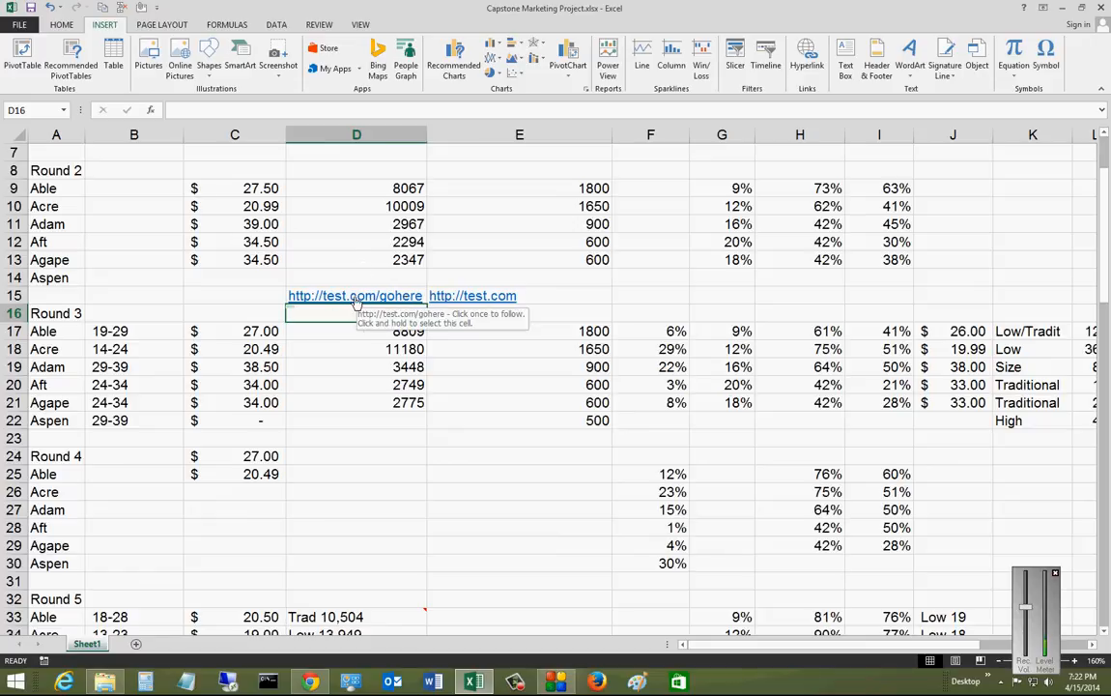
mouse_move(406, 305)
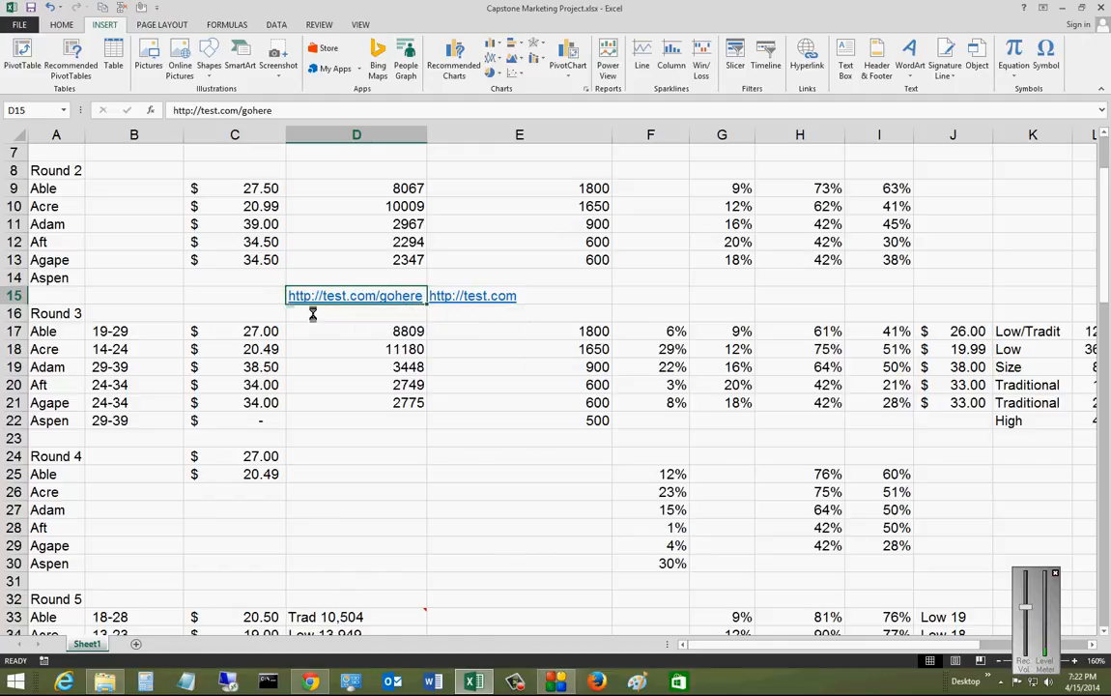
left_click(519, 313)
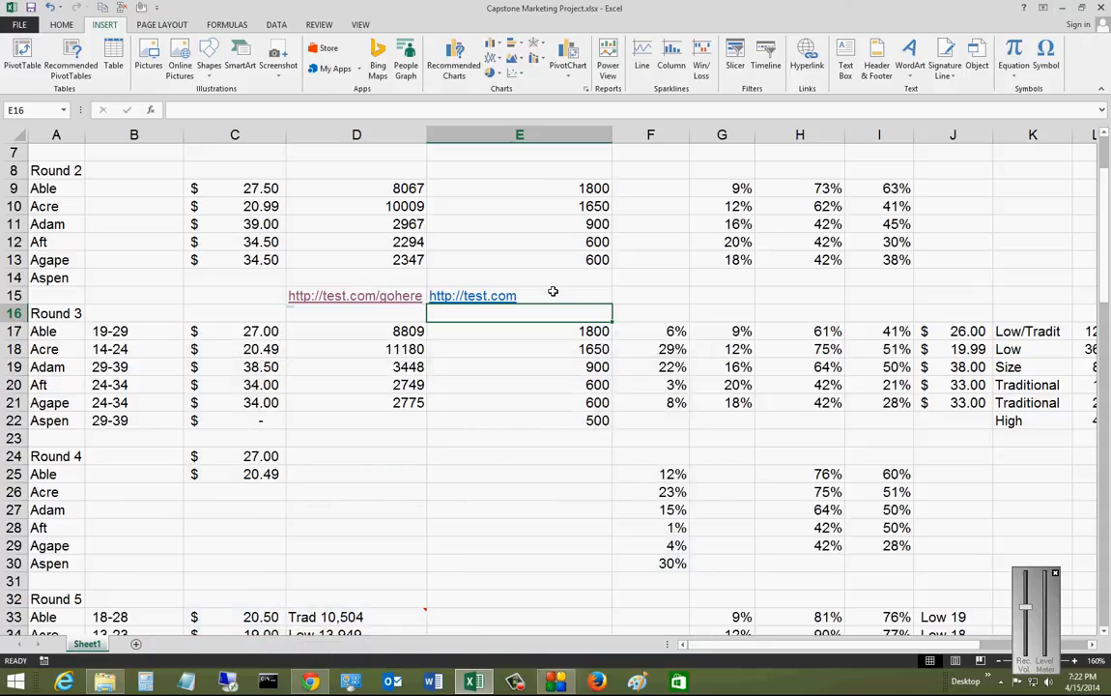
left_click(532, 330)
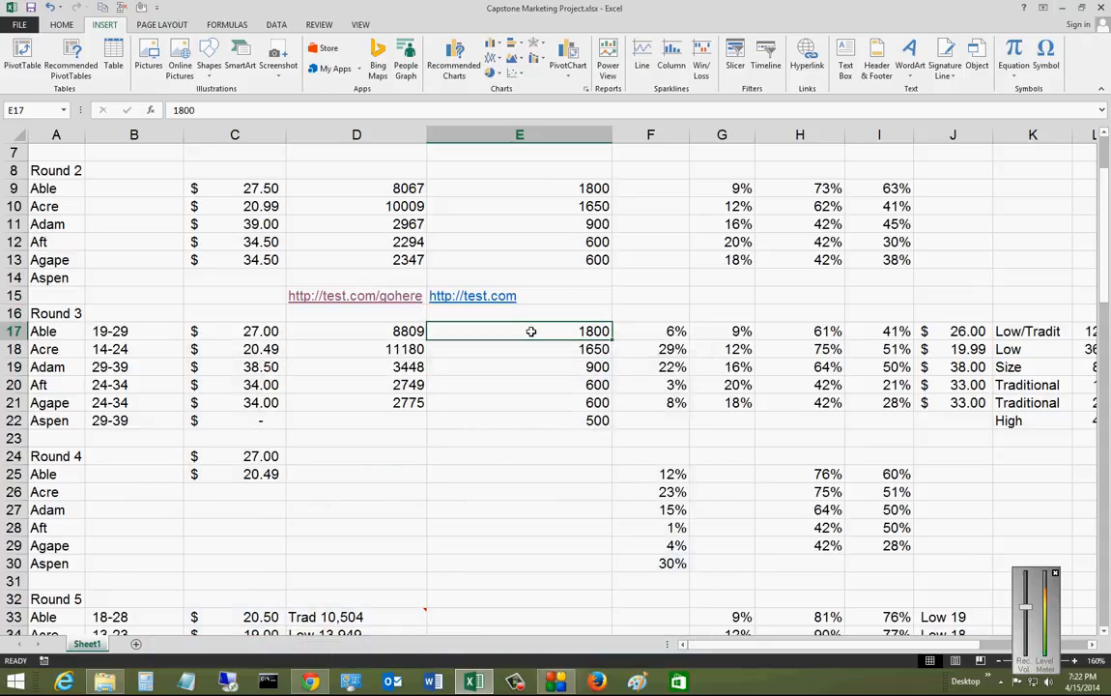